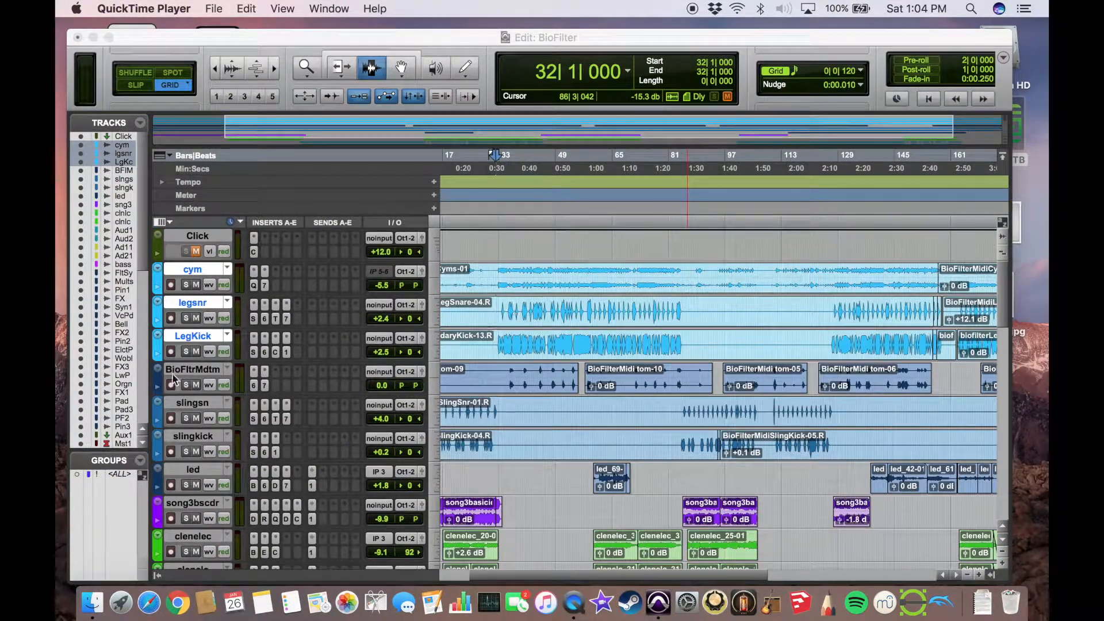
Check the saturation plug-in on the legsnr track, then dismiss it
{"action": "left_click", "coordinate": [192, 369]}
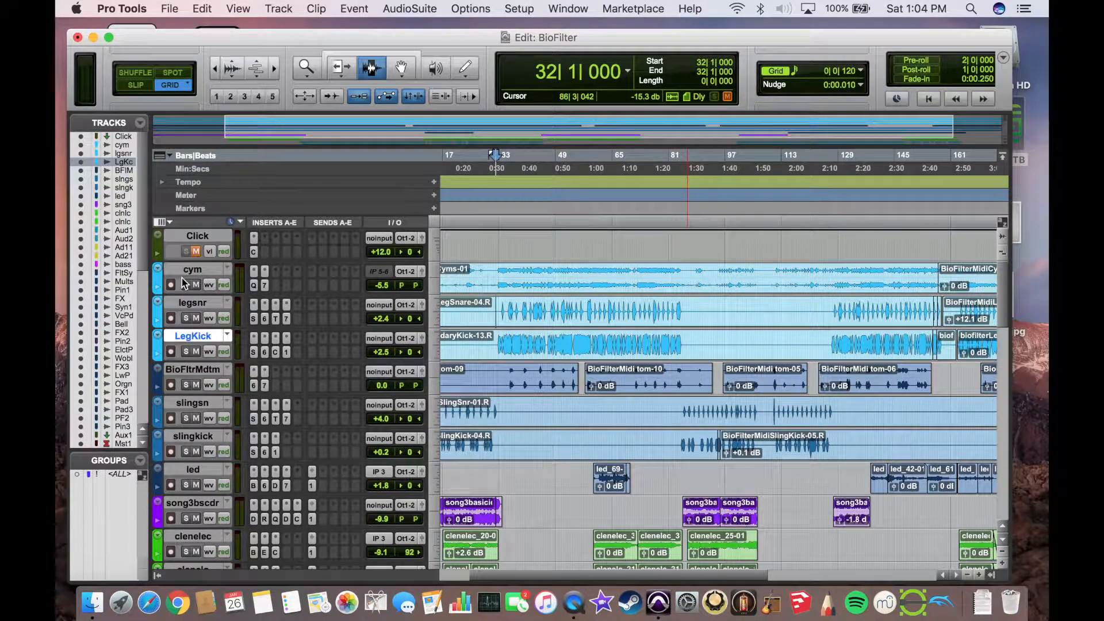
{"action": "mouse_move", "coordinate": [193, 269]}
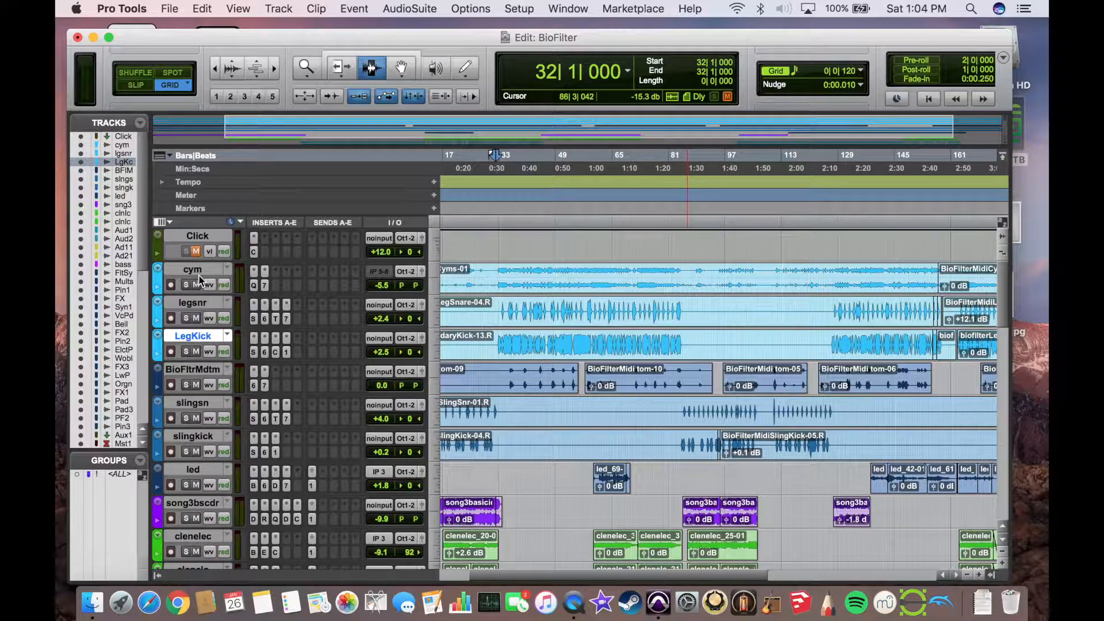
{"action": "mouse_move", "coordinate": [253, 292]}
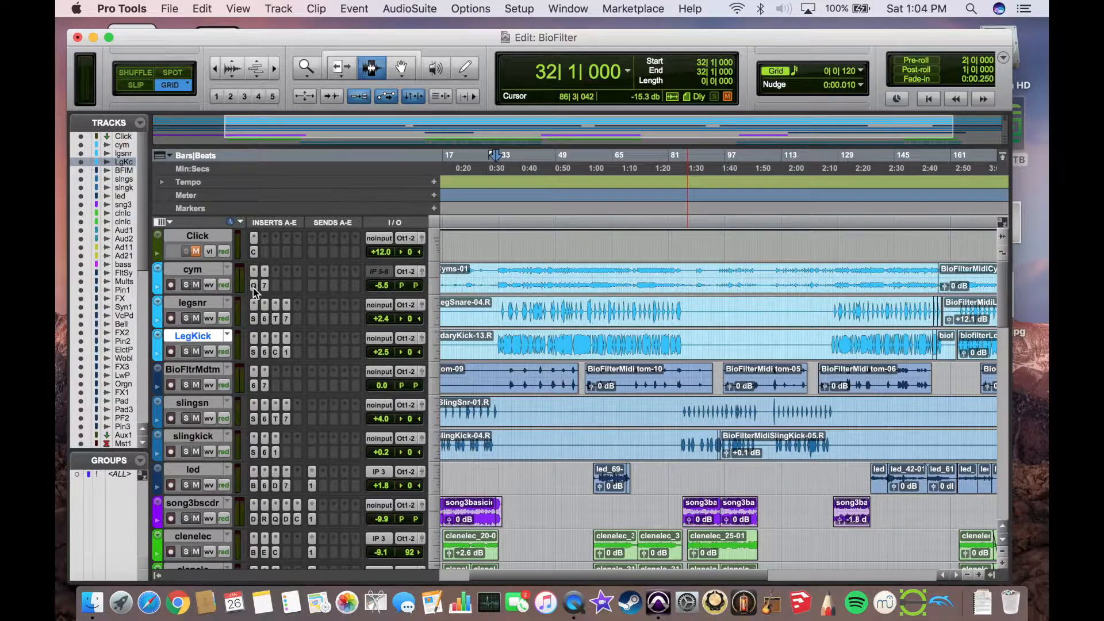
{"action": "left_click", "coordinate": [253, 303]}
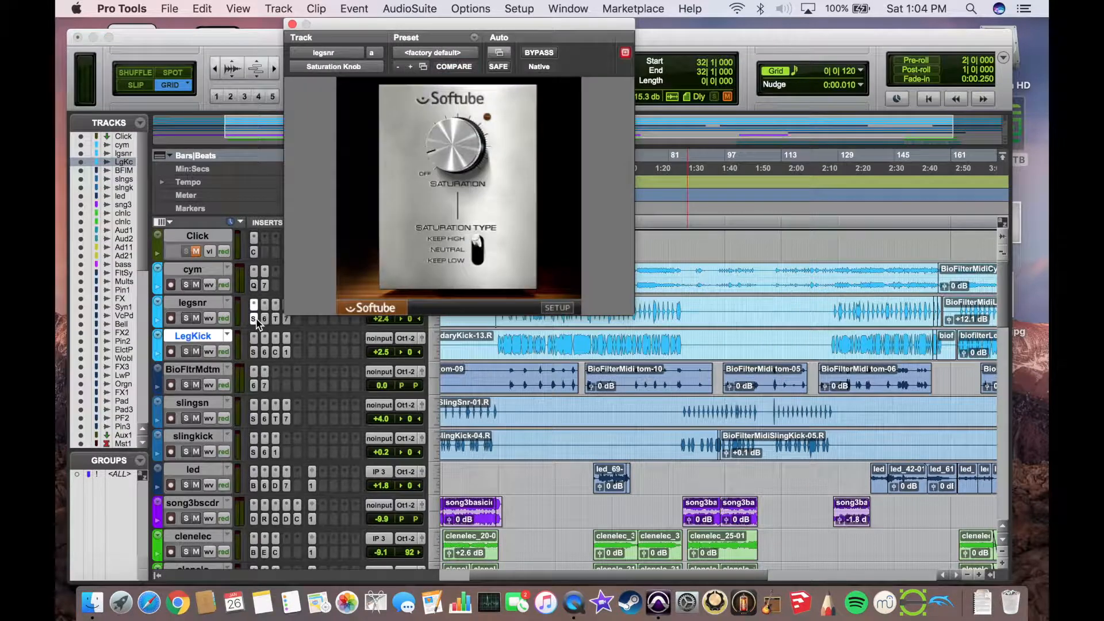
{"action": "left_click", "coordinate": [291, 23]}
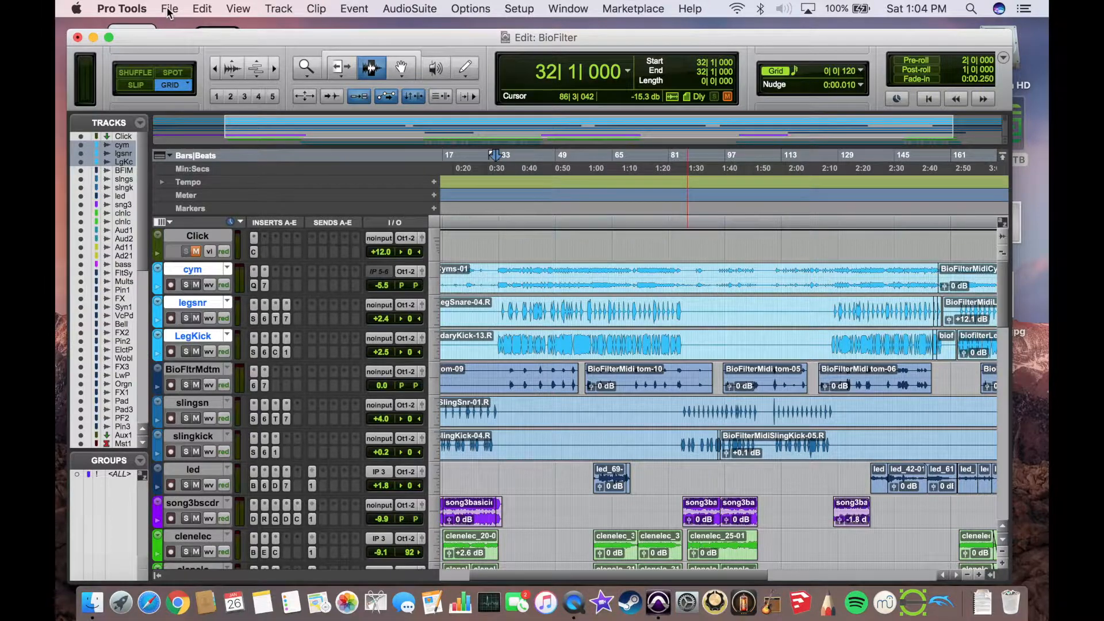
Start a Save Copy In with Selected Tracks Only and the plug-in settings folders included
{"action": "left_click", "coordinate": [169, 8]}
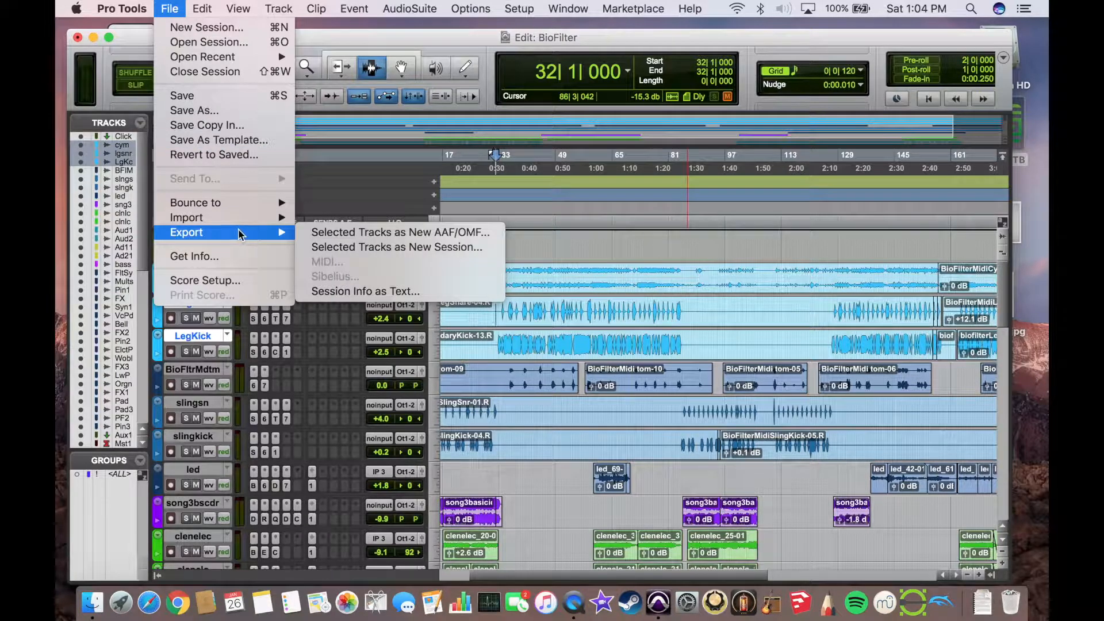
{"action": "mouse_move", "coordinate": [396, 246]}
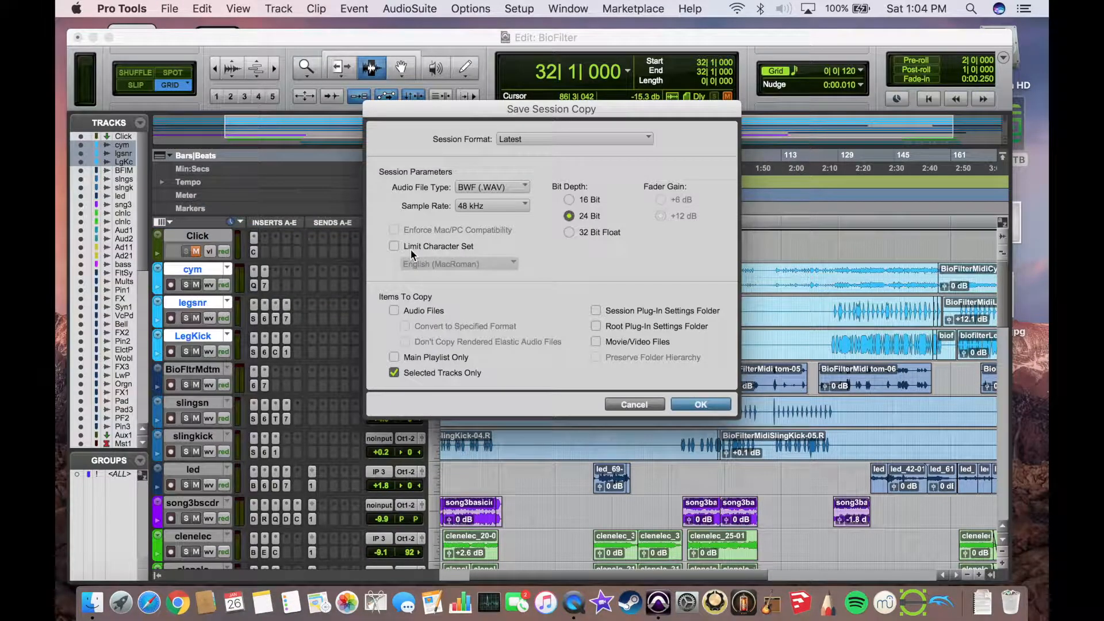
{"action": "mouse_move", "coordinate": [488, 299]}
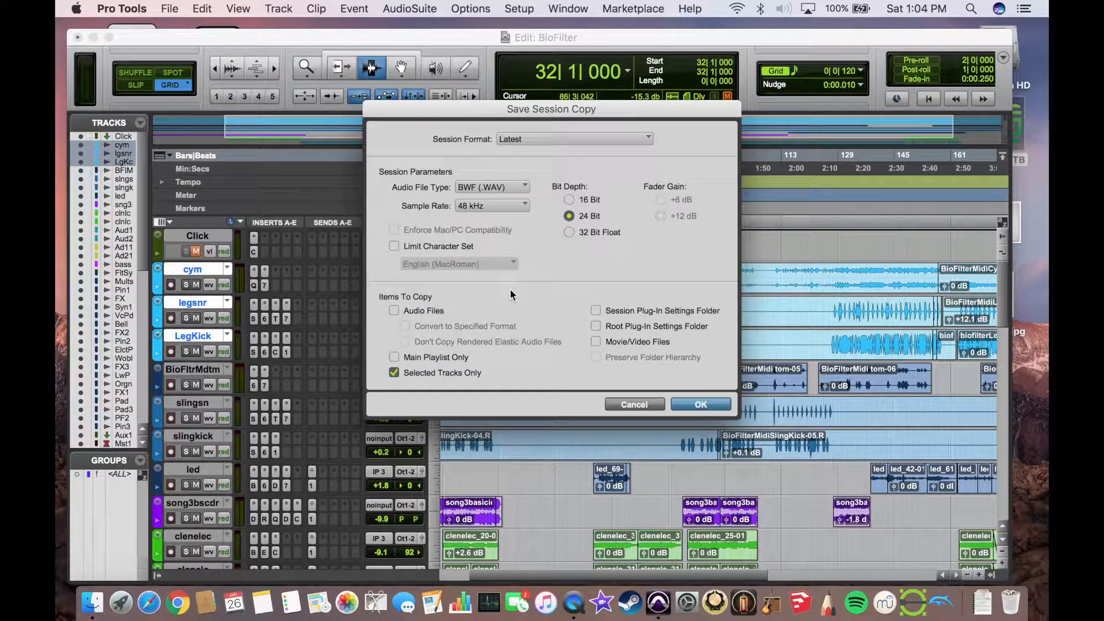
{"action": "left_click", "coordinate": [393, 311]}
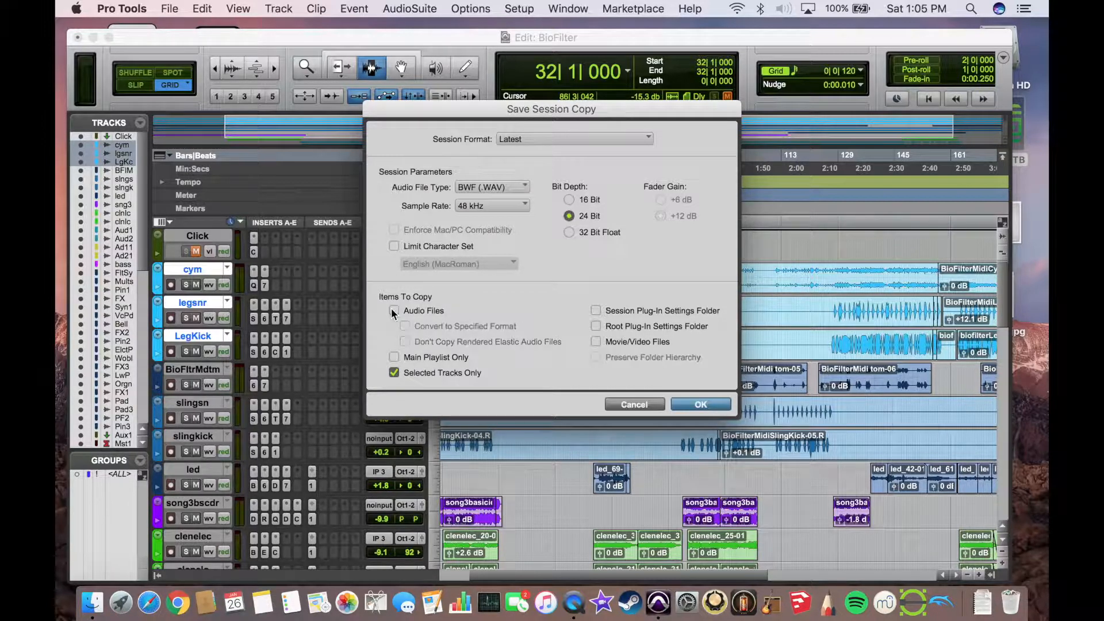
{"action": "left_click", "coordinate": [393, 311]}
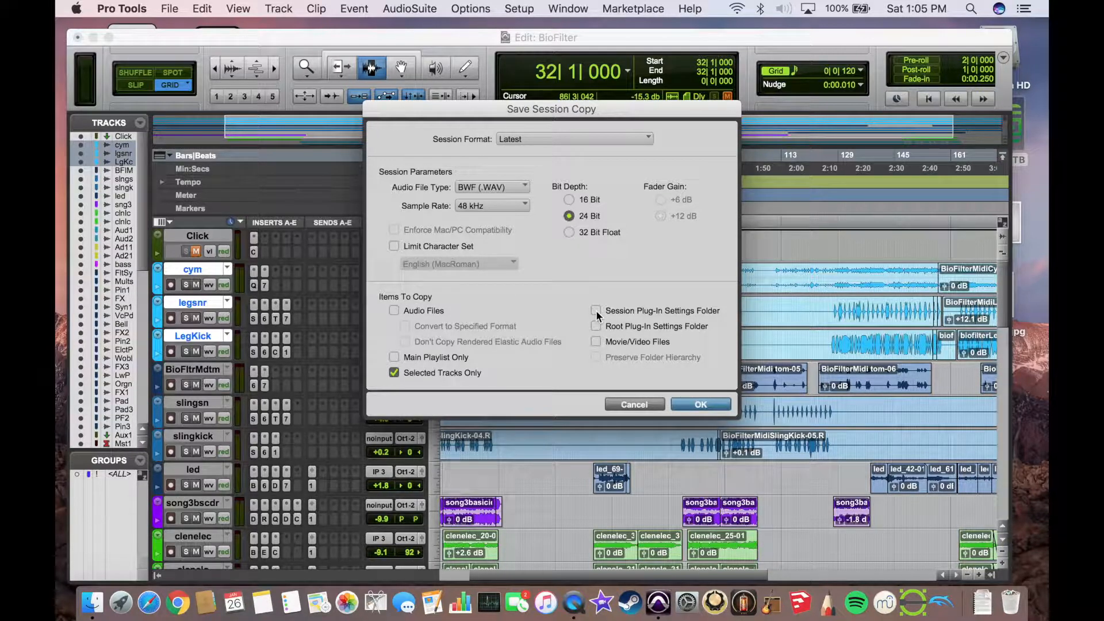
{"action": "left_click", "coordinate": [595, 325]}
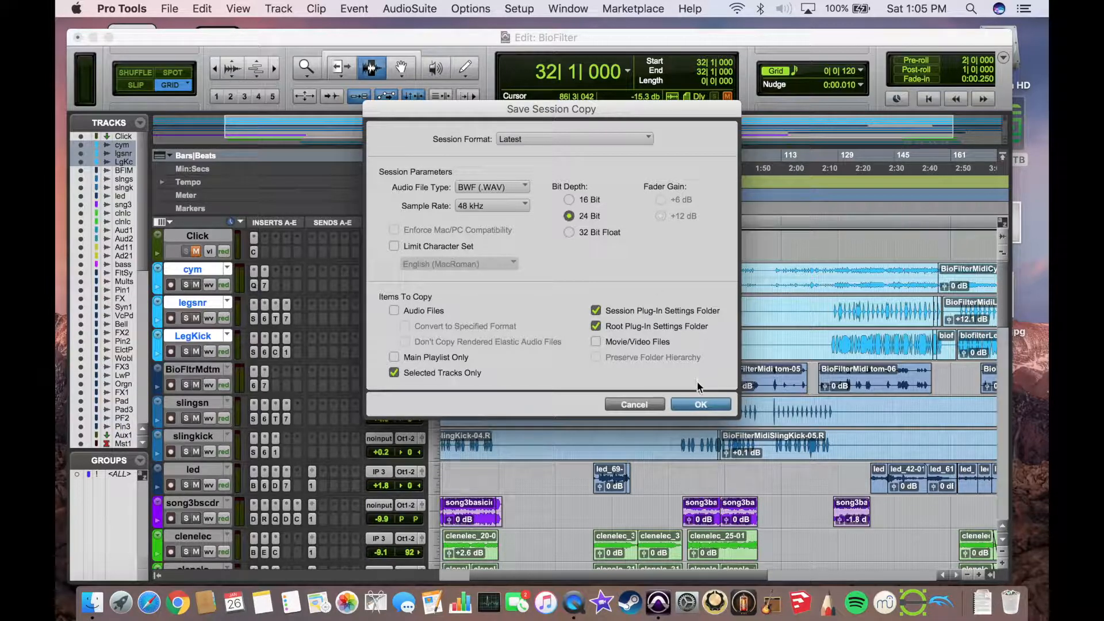
{"action": "left_click", "coordinate": [700, 404]}
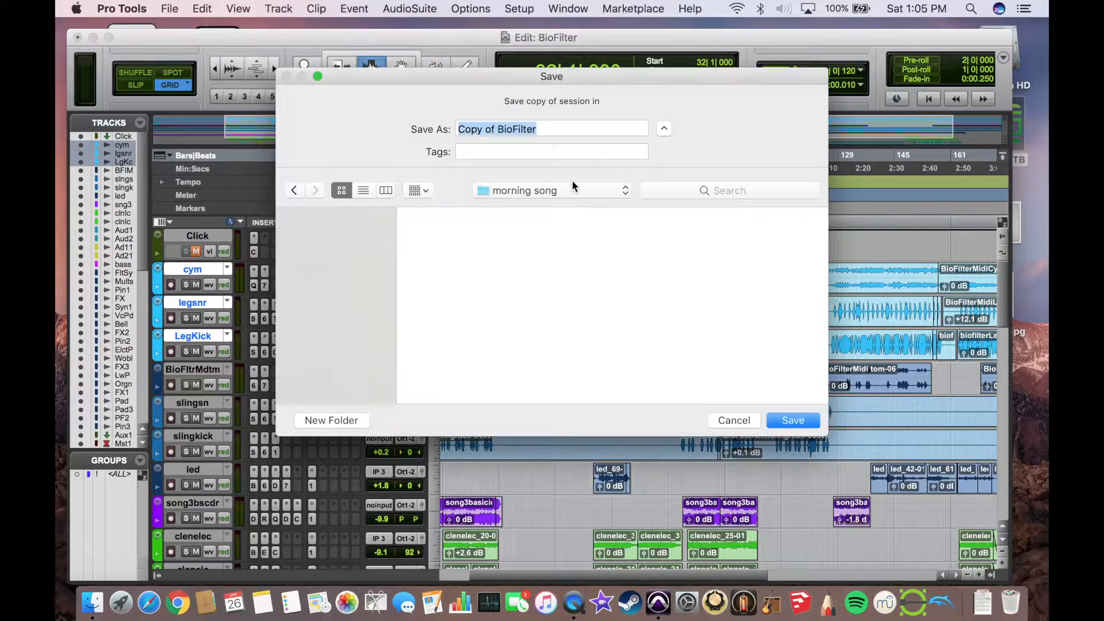
Name the copy 'drum midi template' and save it to the GLYPH-1 TB drive
{"action": "left_click", "coordinate": [551, 190]}
{"action": "type", "text": "d"}
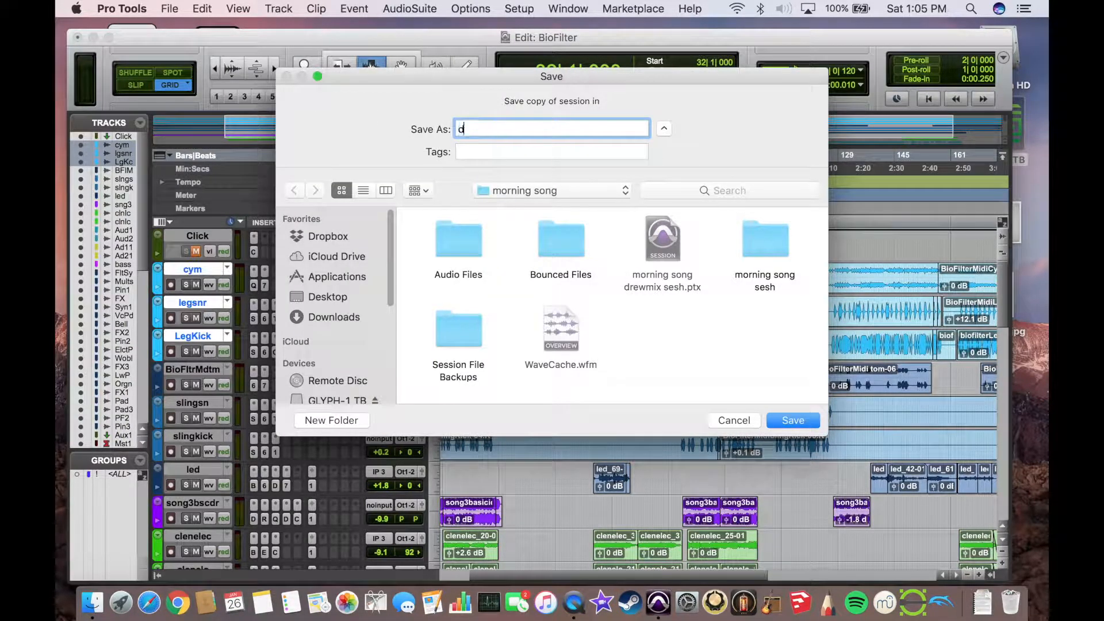
{"action": "type", "text": "rum midi"}
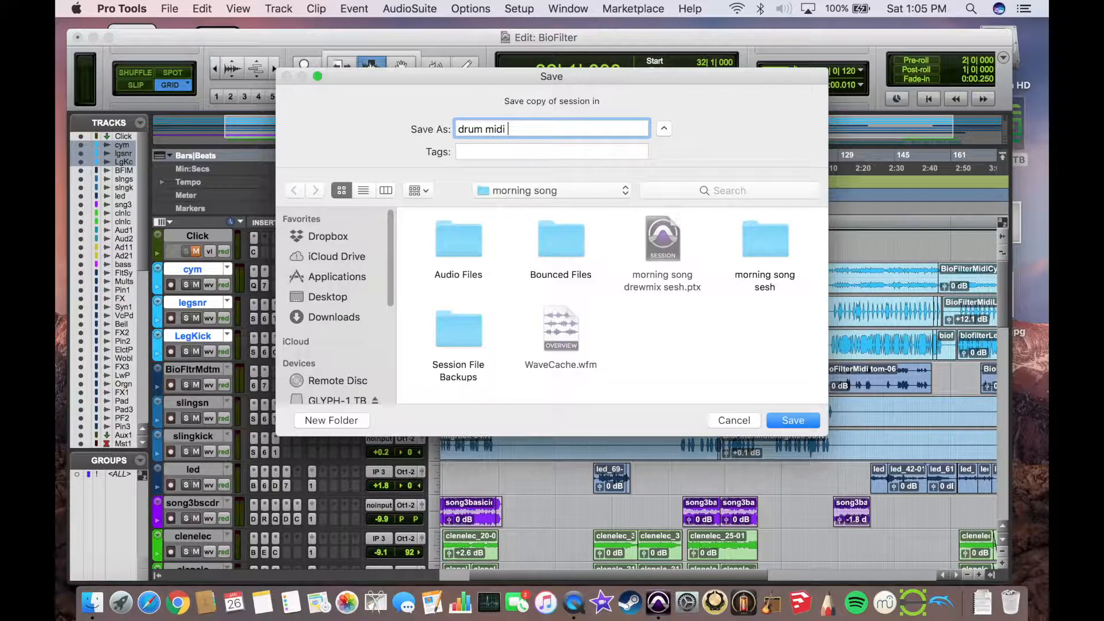
{"action": "type", "text": "template"}
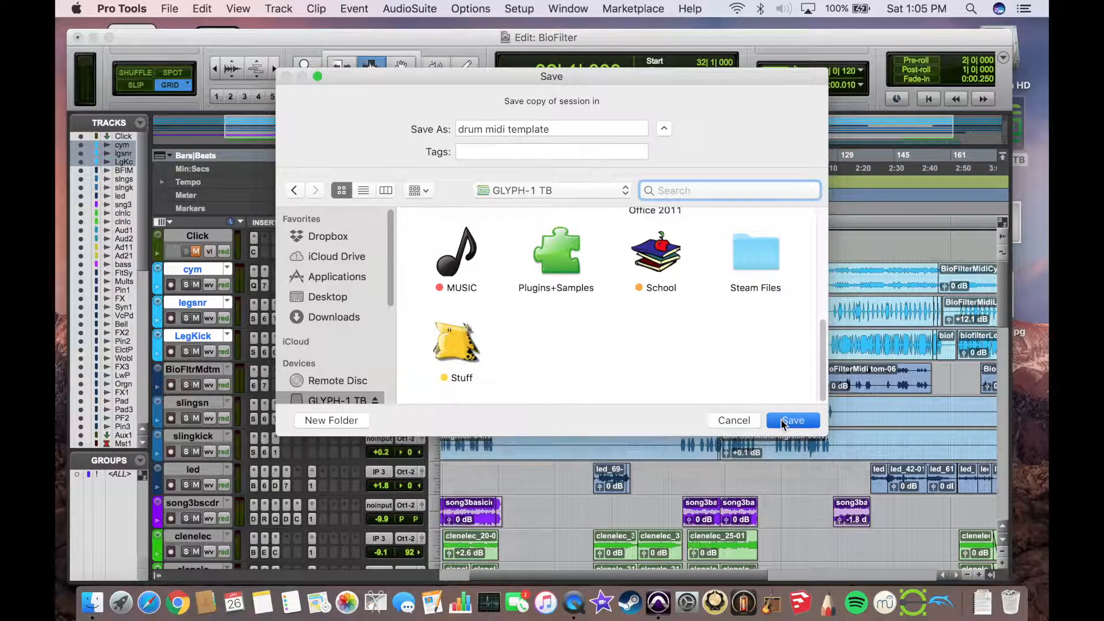
{"action": "left_click", "coordinate": [792, 421]}
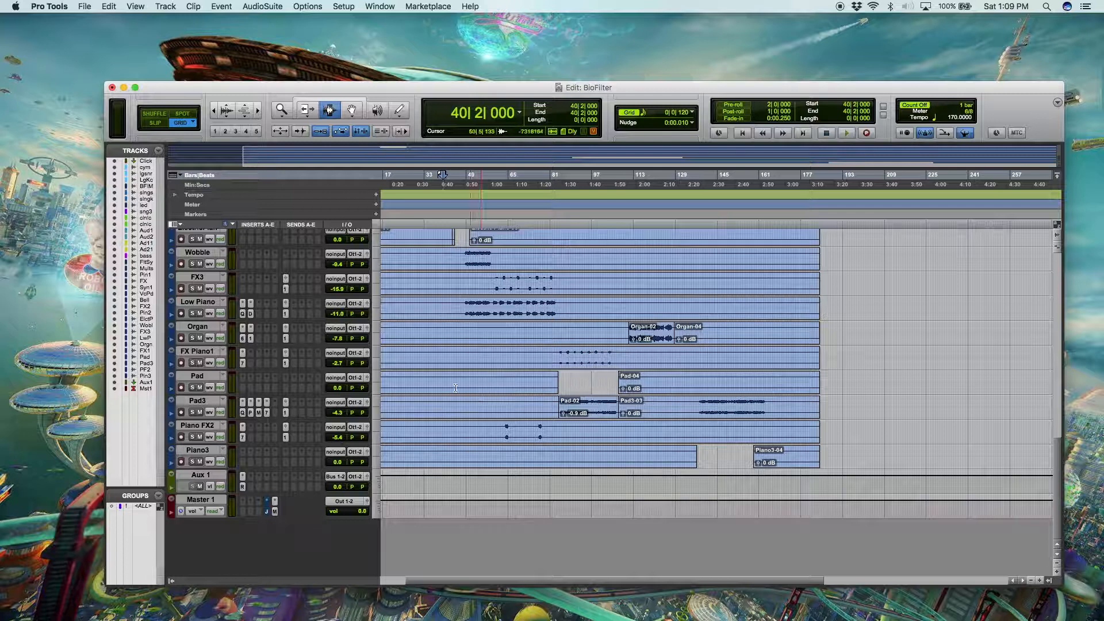
Choose drum midi template.ptx as the source for Import Session Data
{"action": "left_click", "coordinate": [84, 7]}
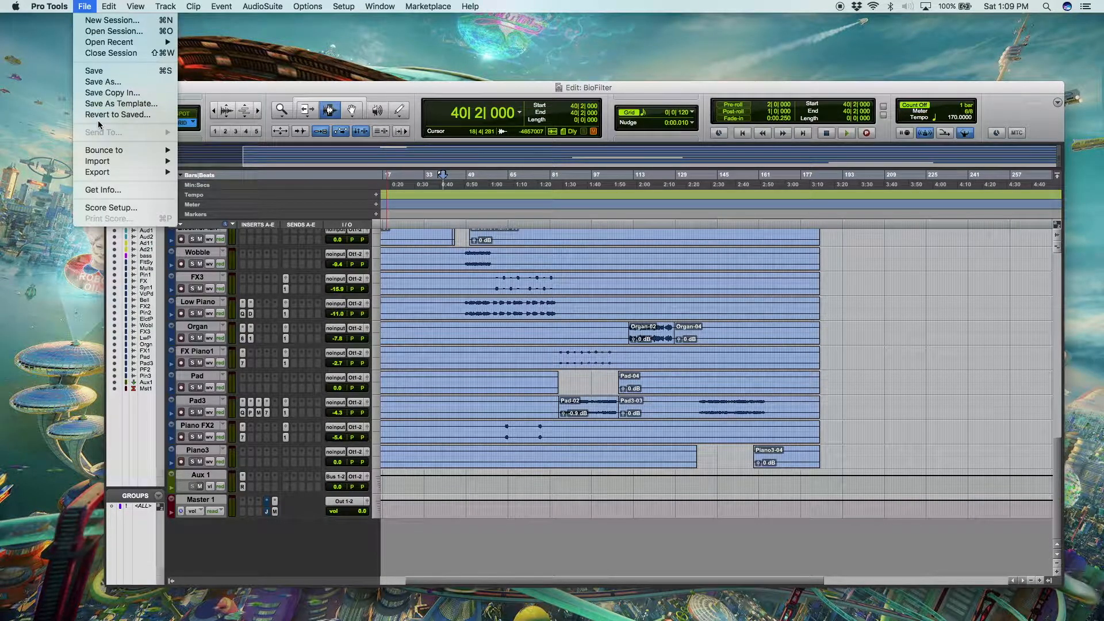
{"action": "mouse_move", "coordinate": [96, 161]}
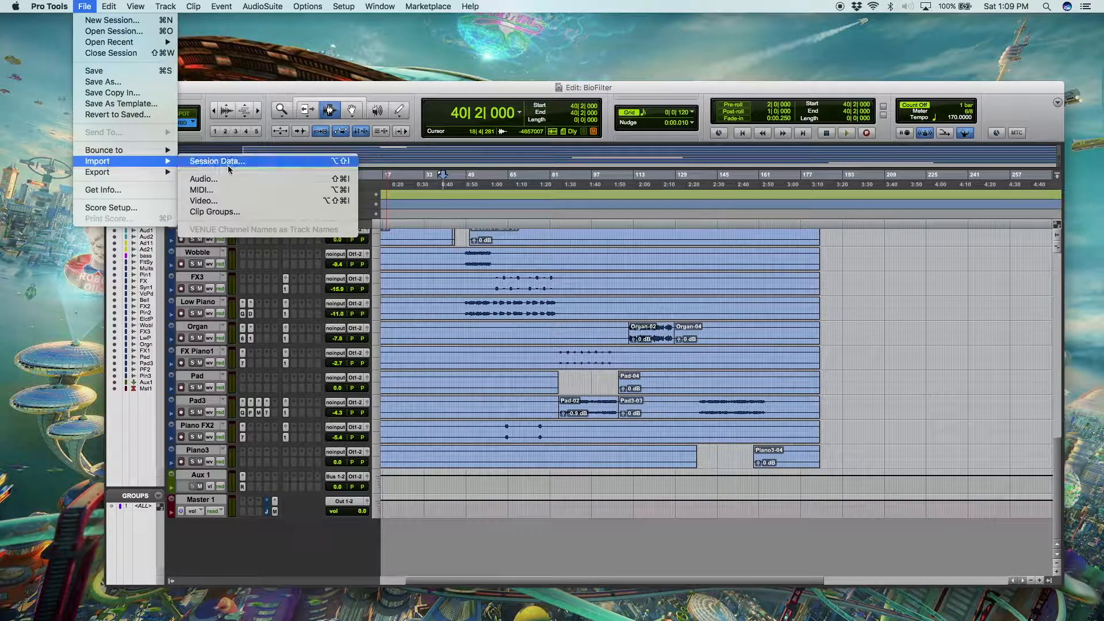
{"action": "left_click", "coordinate": [217, 161]}
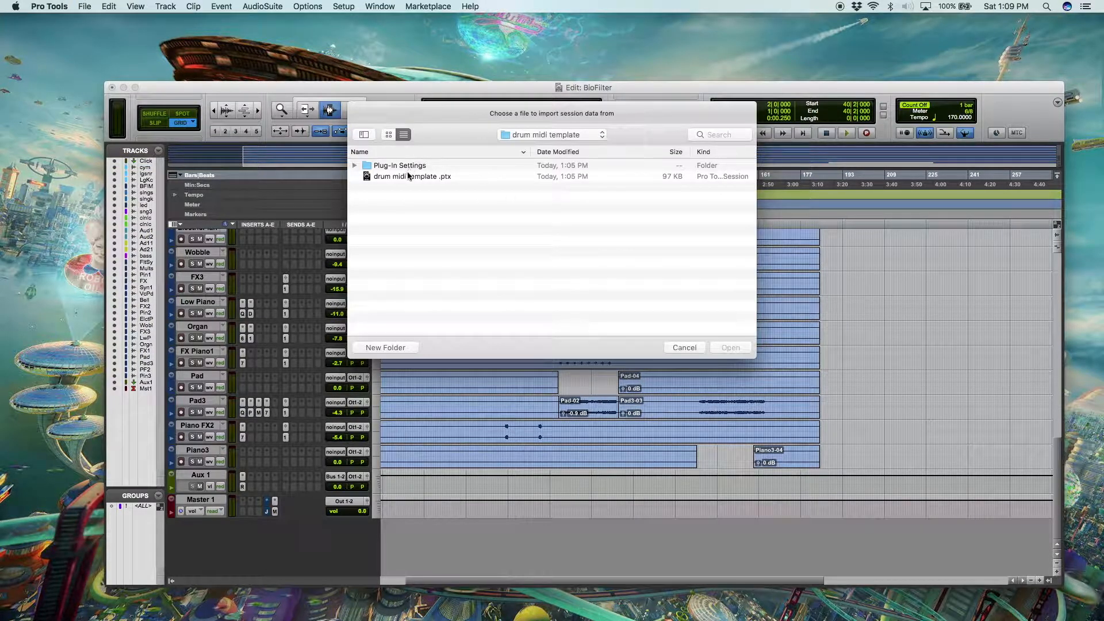
{"action": "mouse_move", "coordinate": [465, 202]}
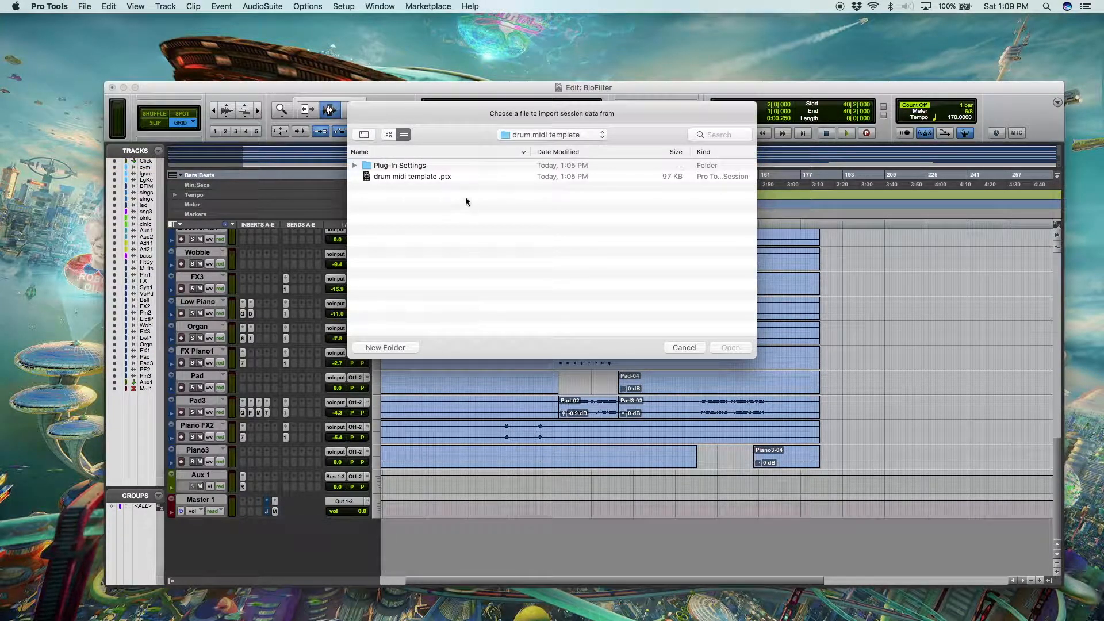
{"action": "left_click", "coordinate": [412, 176]}
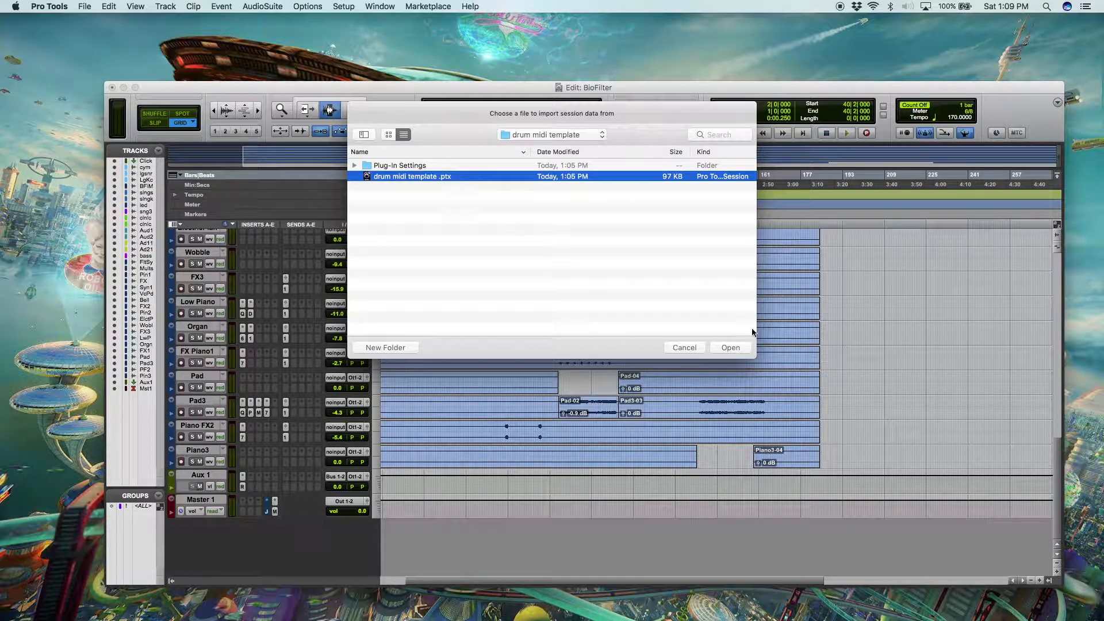
{"action": "left_click", "coordinate": [730, 348]}
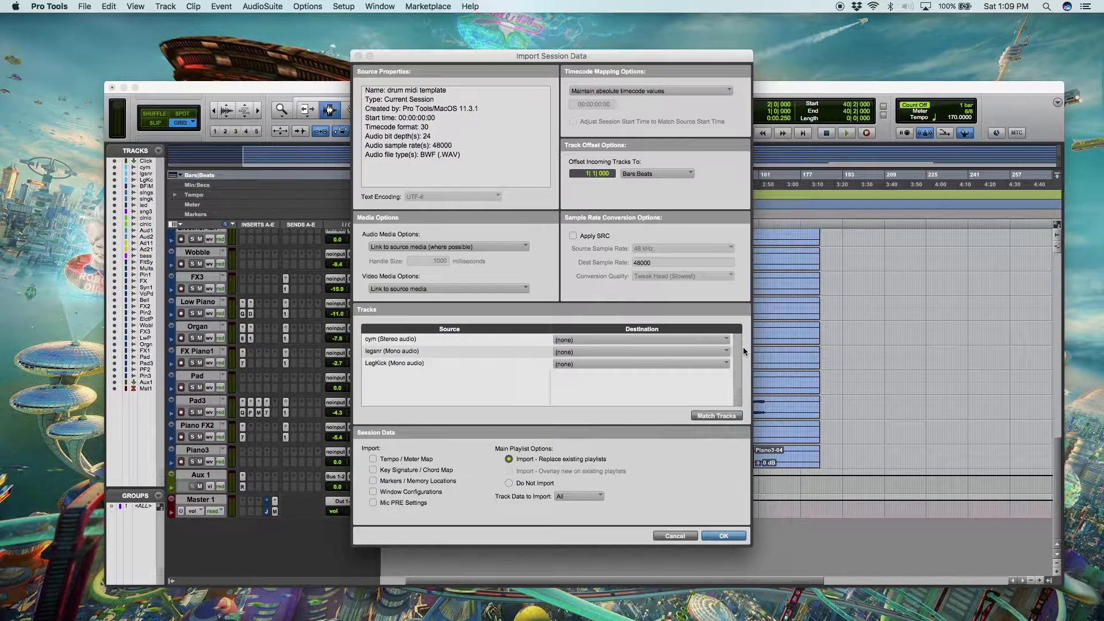
{"action": "mouse_move", "coordinate": [713, 385]}
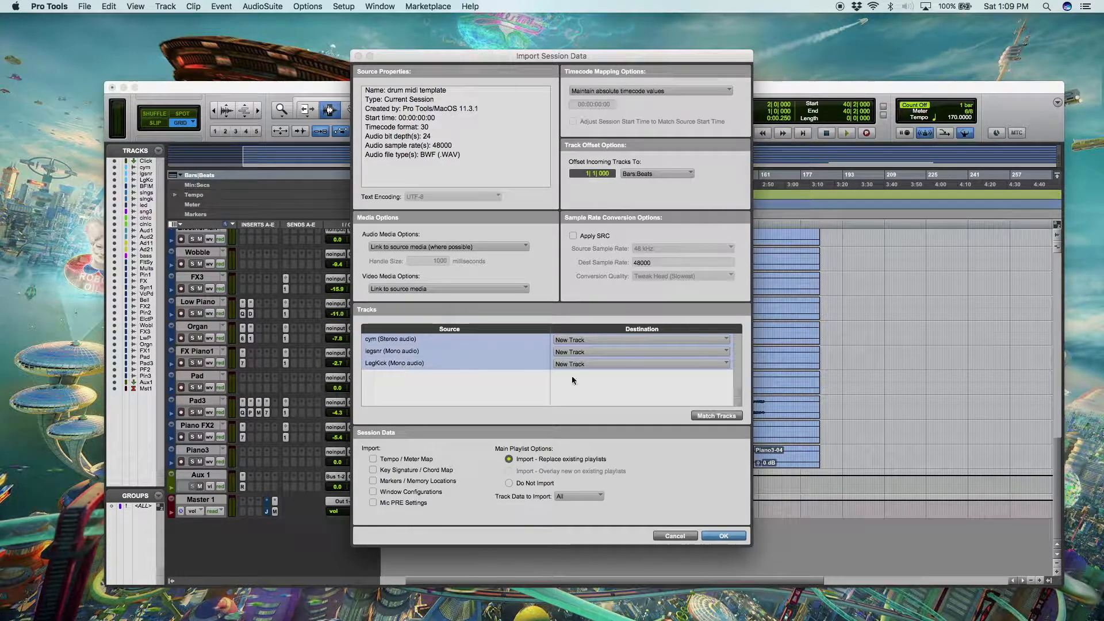
{"action": "mouse_move", "coordinate": [533, 437]}
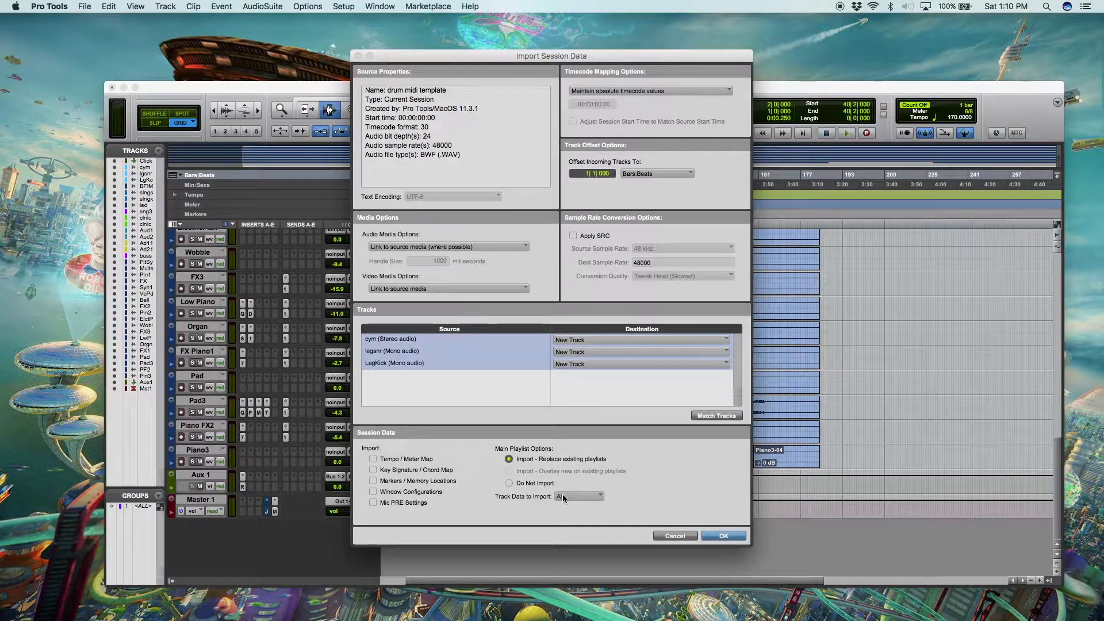
Import cym, legsnr and LegKick as new tracks, leaving clips and media out, and confirm
{"action": "left_click", "coordinate": [577, 497]}
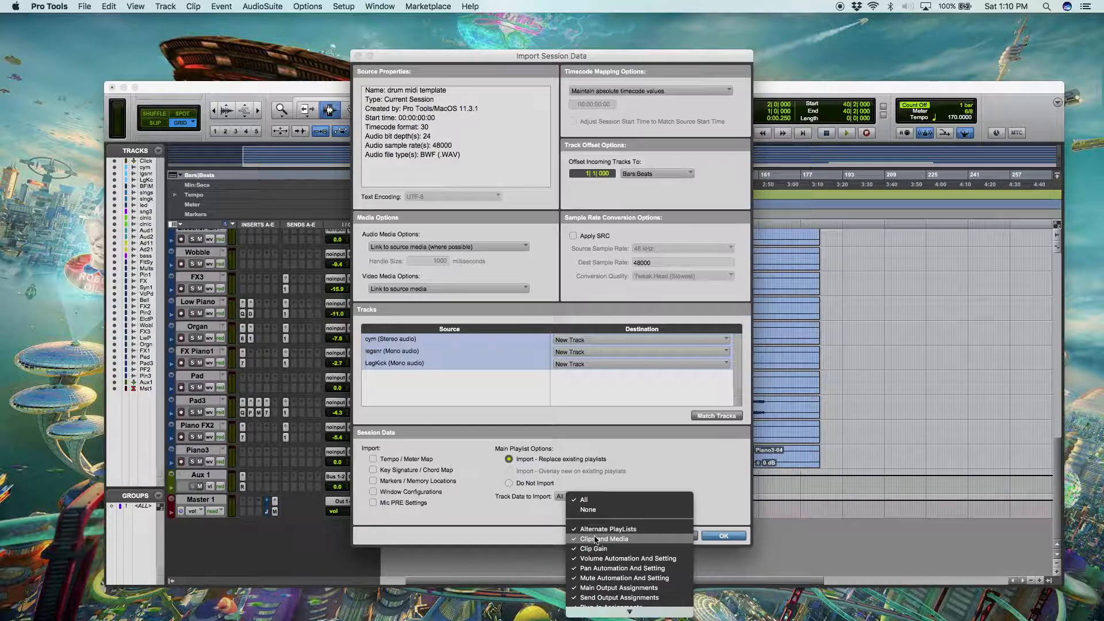
{"action": "left_click", "coordinate": [510, 483]}
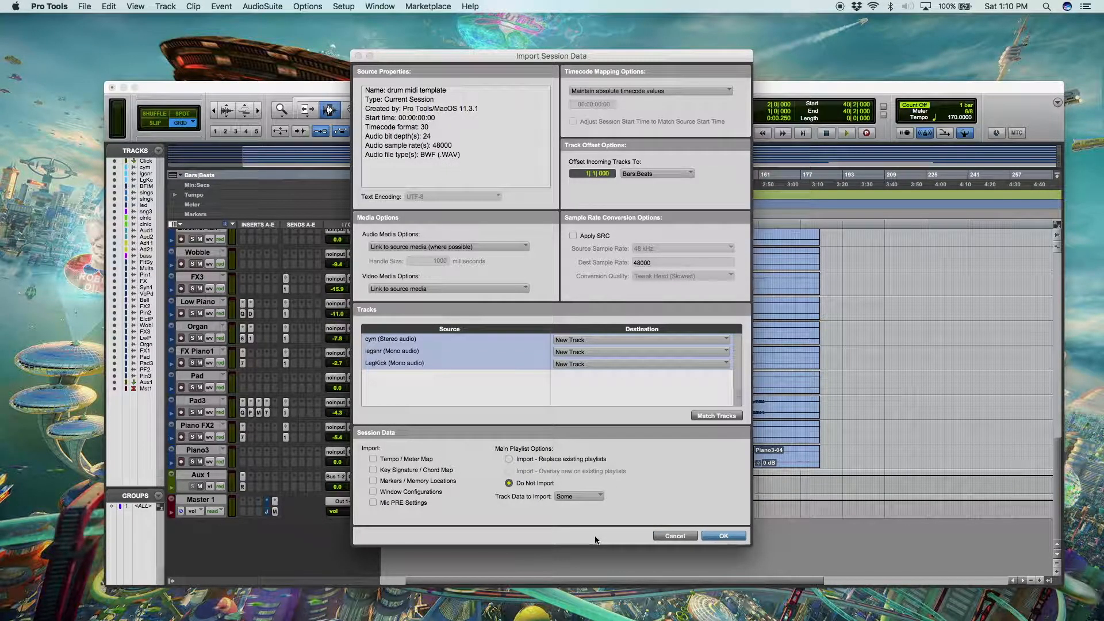
{"action": "left_click", "coordinate": [723, 535]}
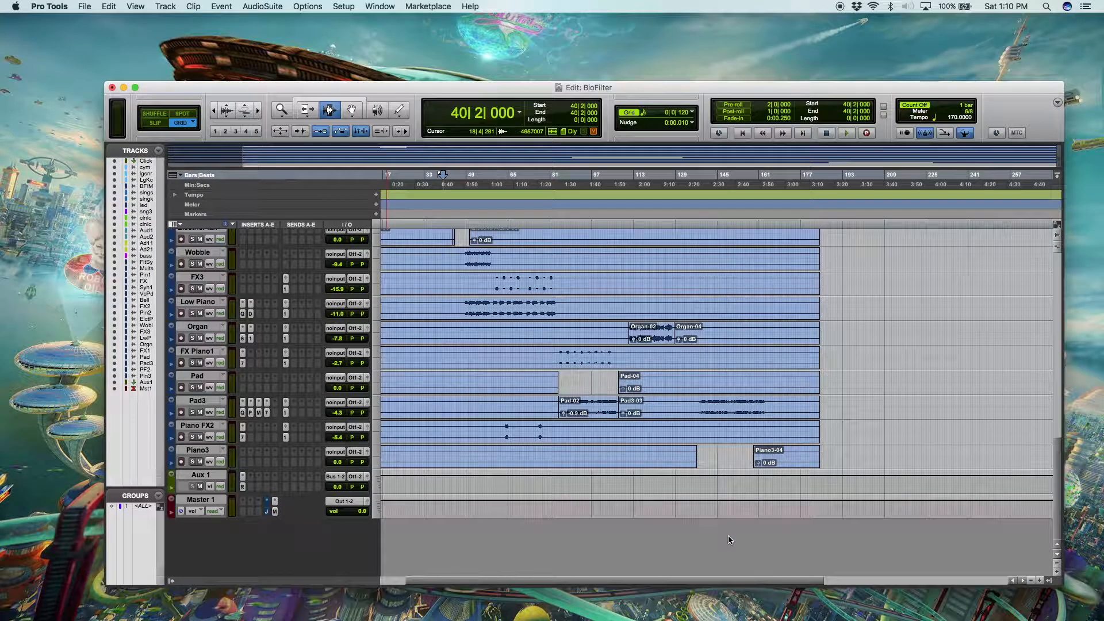